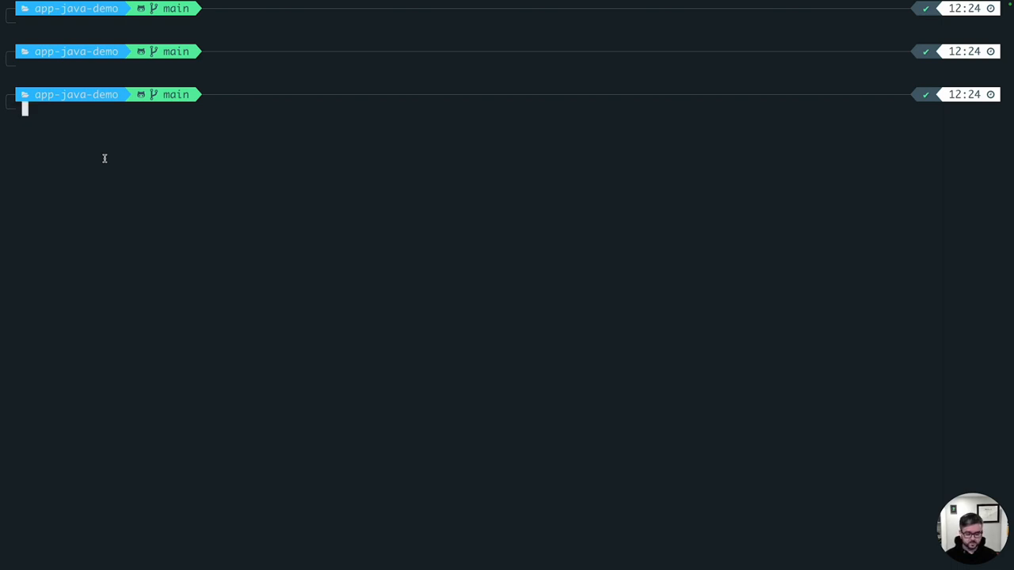
Step: Verify Java 17.0.9 with java -version and Maven 3.9.6 with mvn -v, then clear the screen
text(java -version)
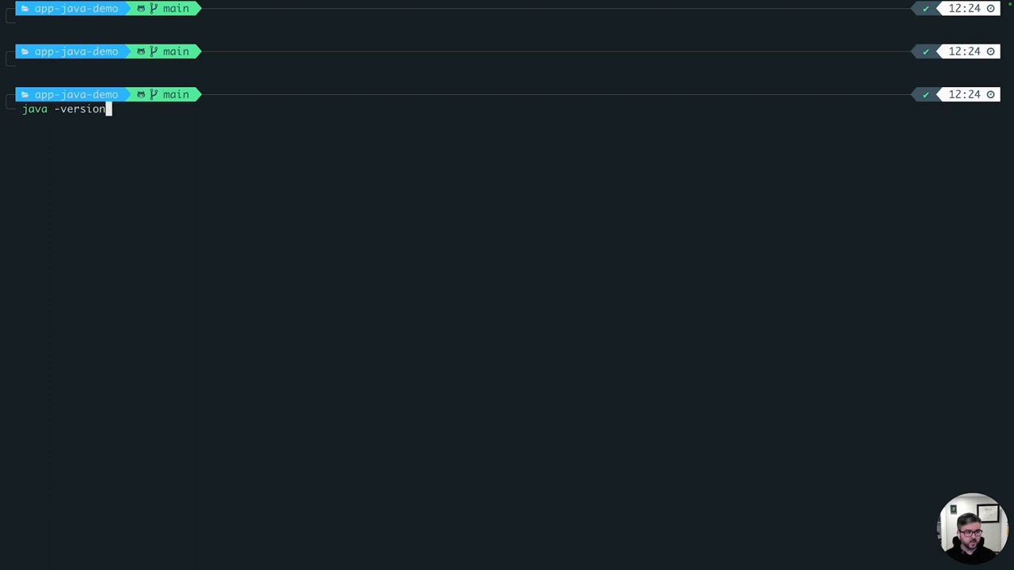
key(Return)
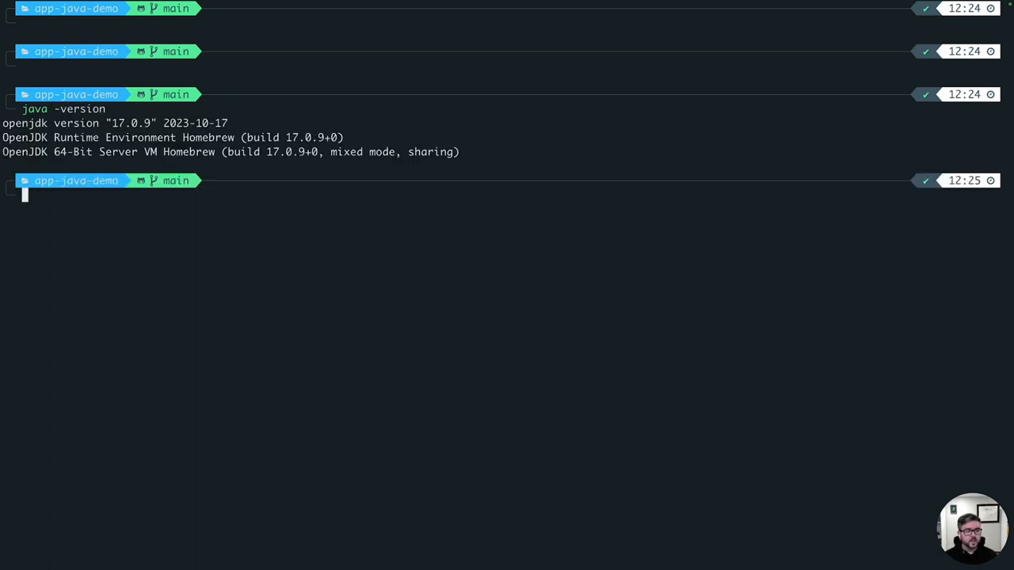
text(mvn -v)
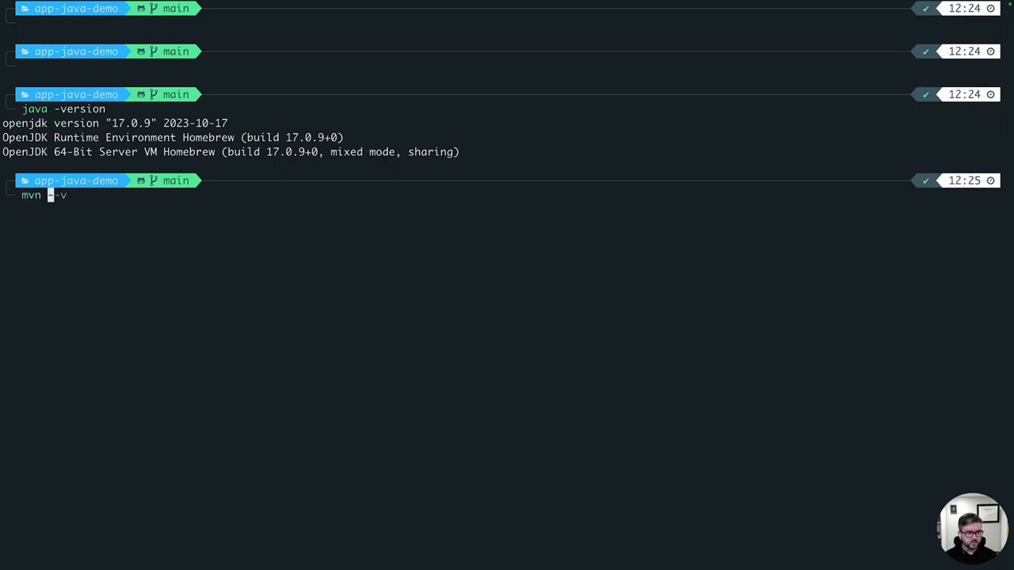
key(Return)
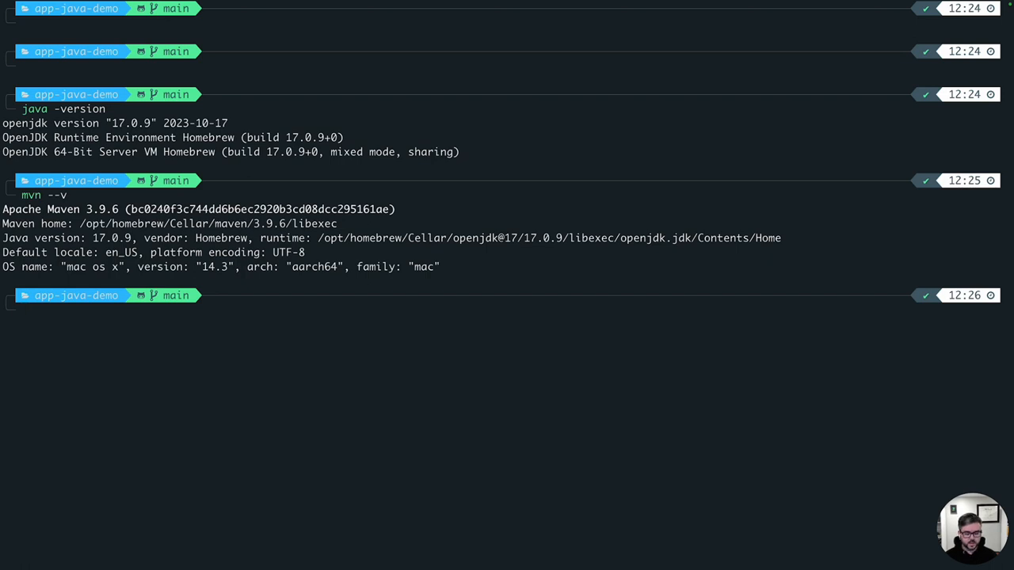
key(ctrl+l)
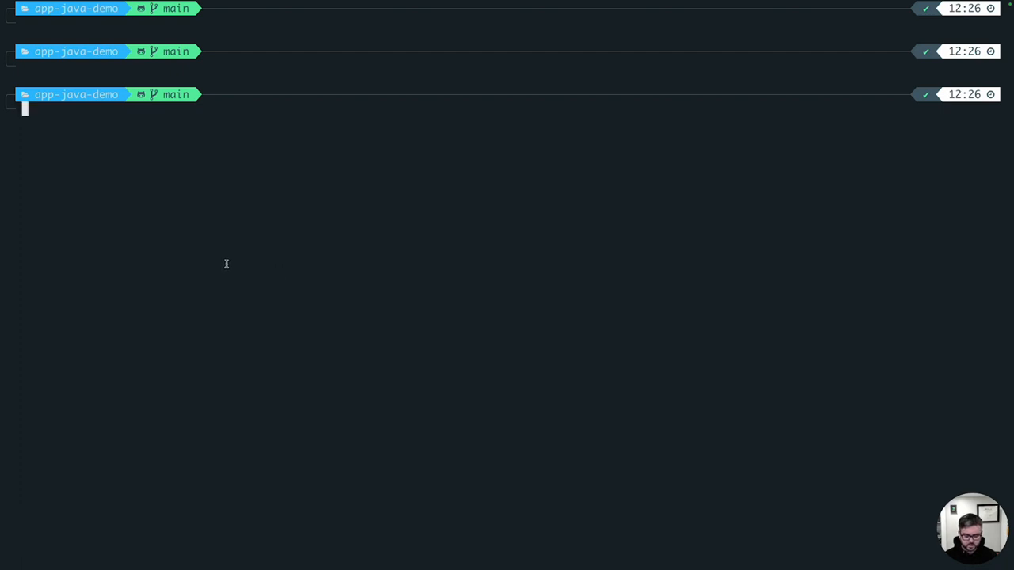
Step: Enter npm install -g endorctl to install the endorctl CLI globally
text(npm install -g endorctl)
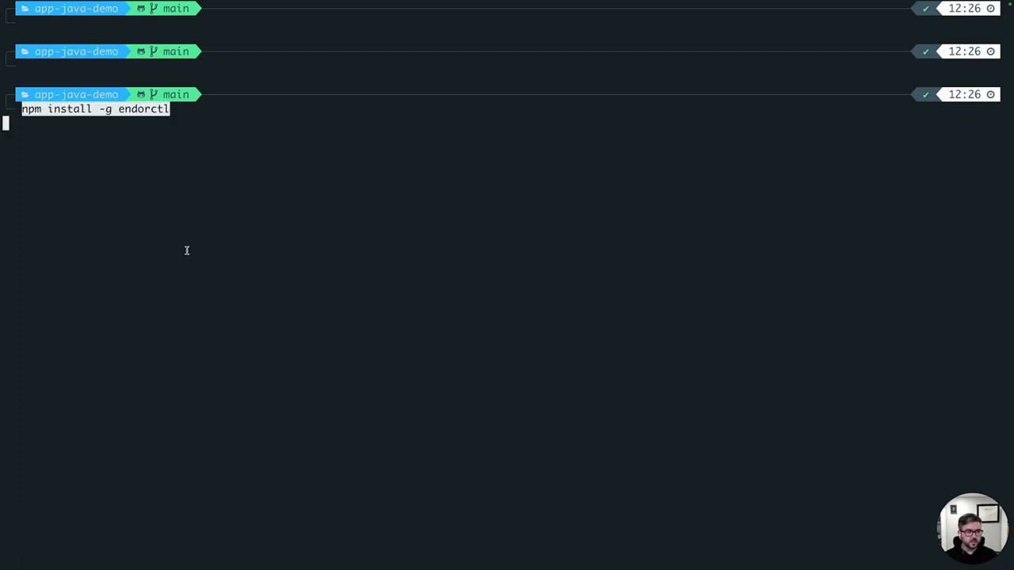
key(BackSpace)
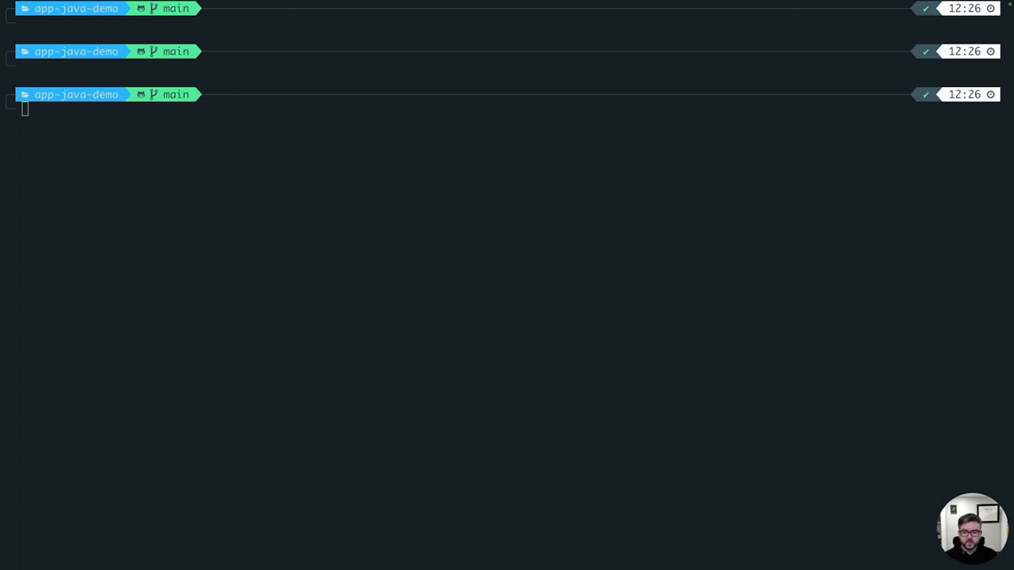
mouse_move(136, 258)
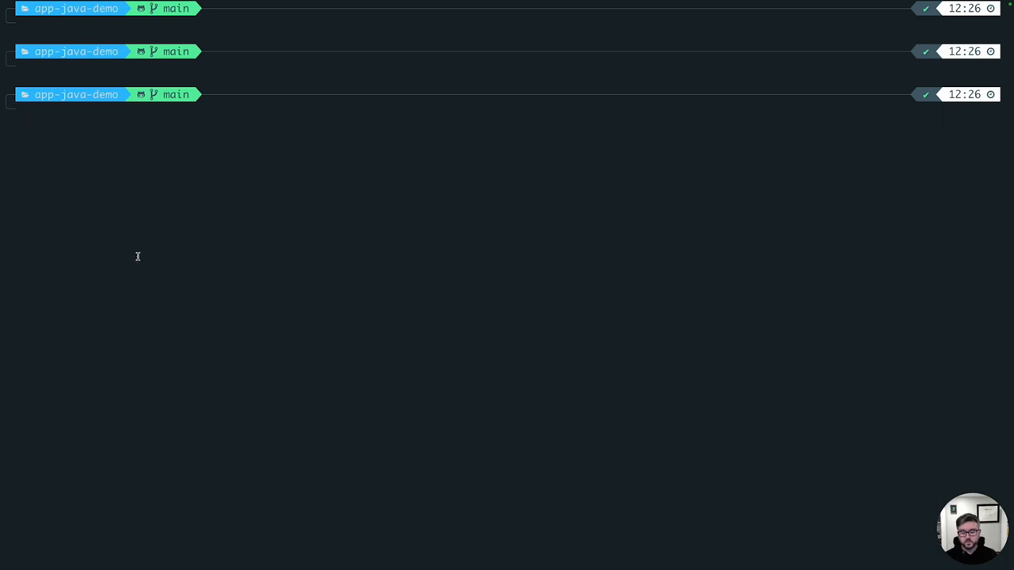
mouse_move(507, 317)
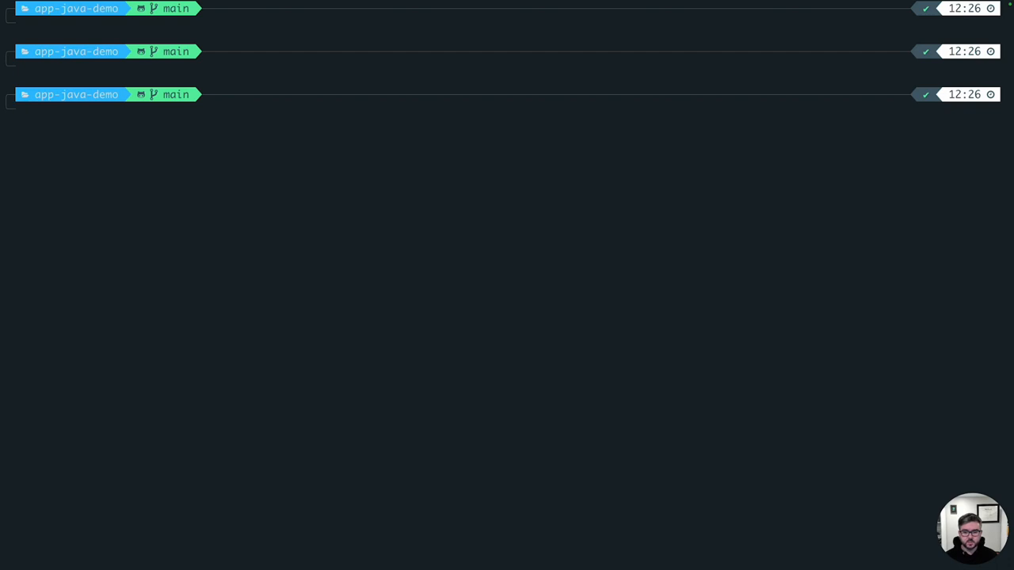
mouse_move(142, 260)
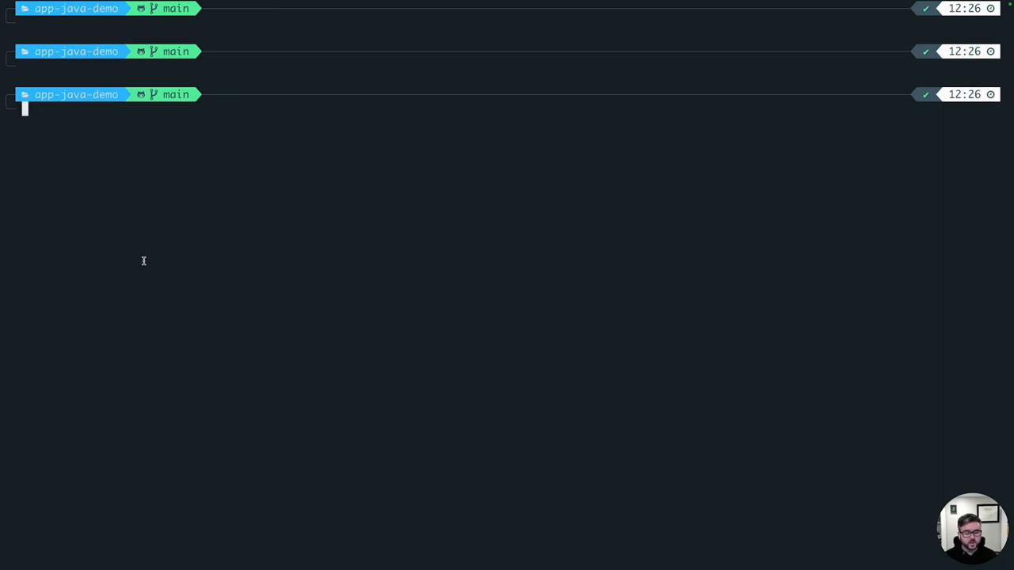
text(endorctl host-check)
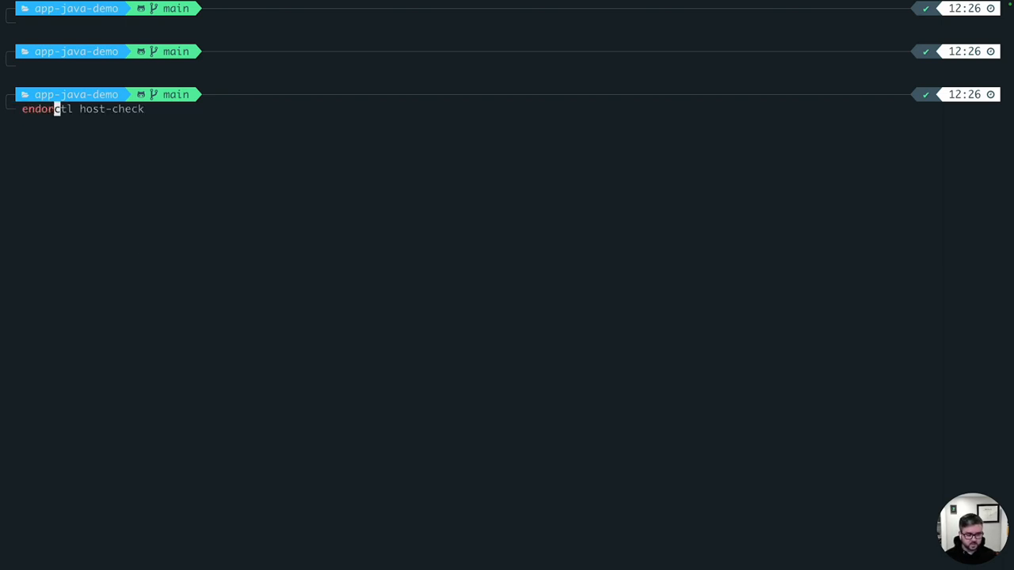
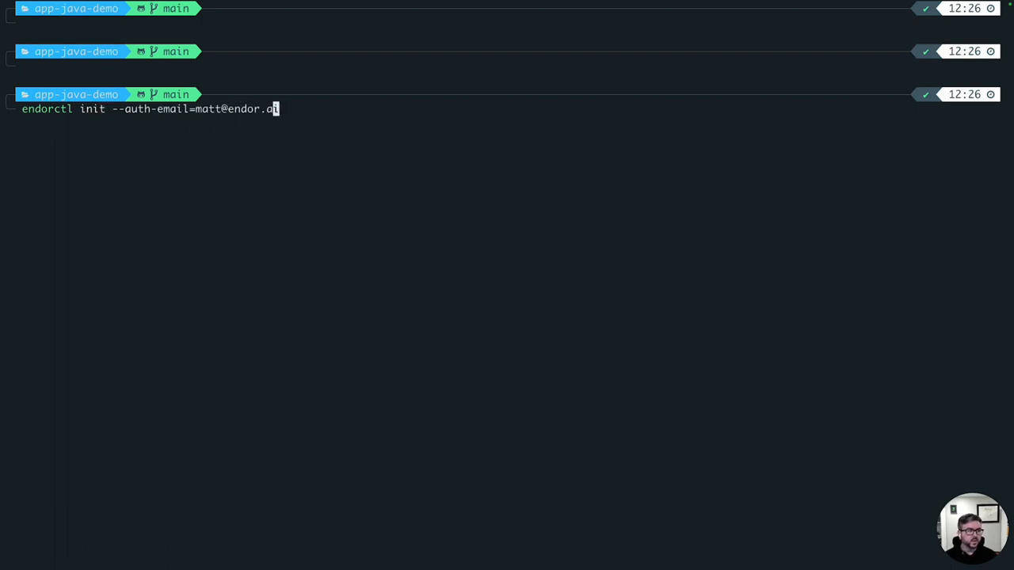
text(i)
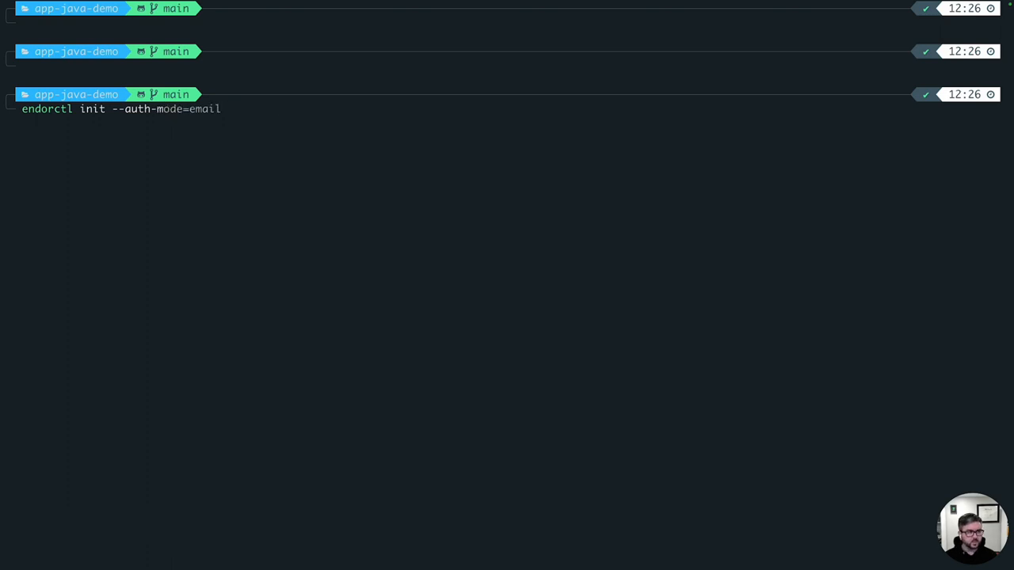
text(google)
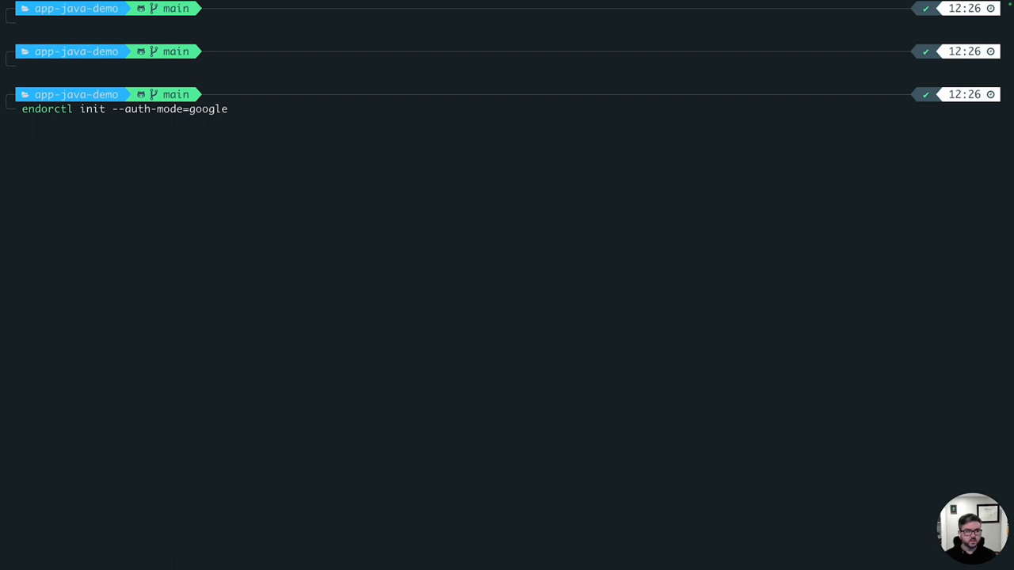
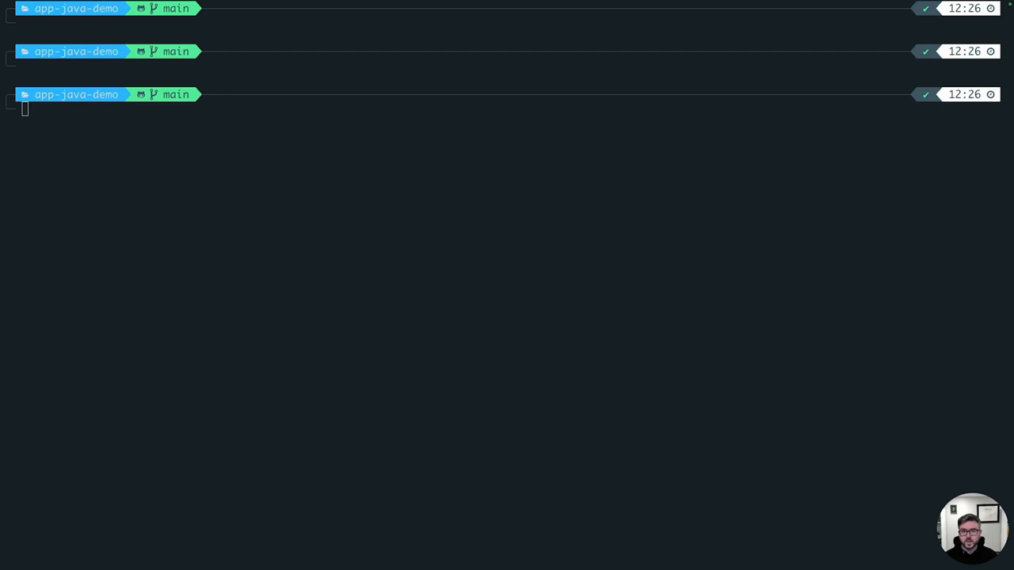
mouse_move(482, 304)
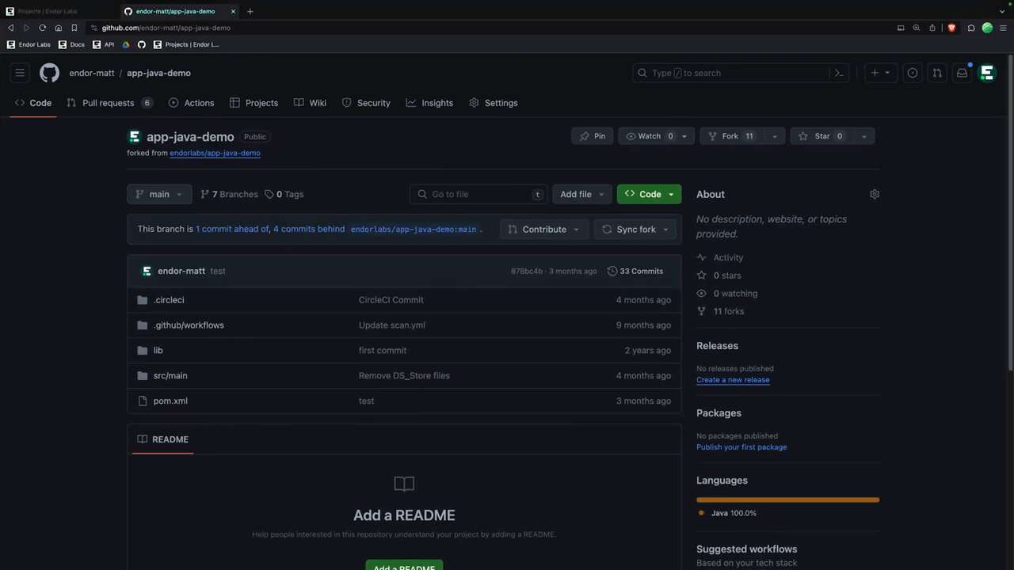
mouse_move(190, 137)
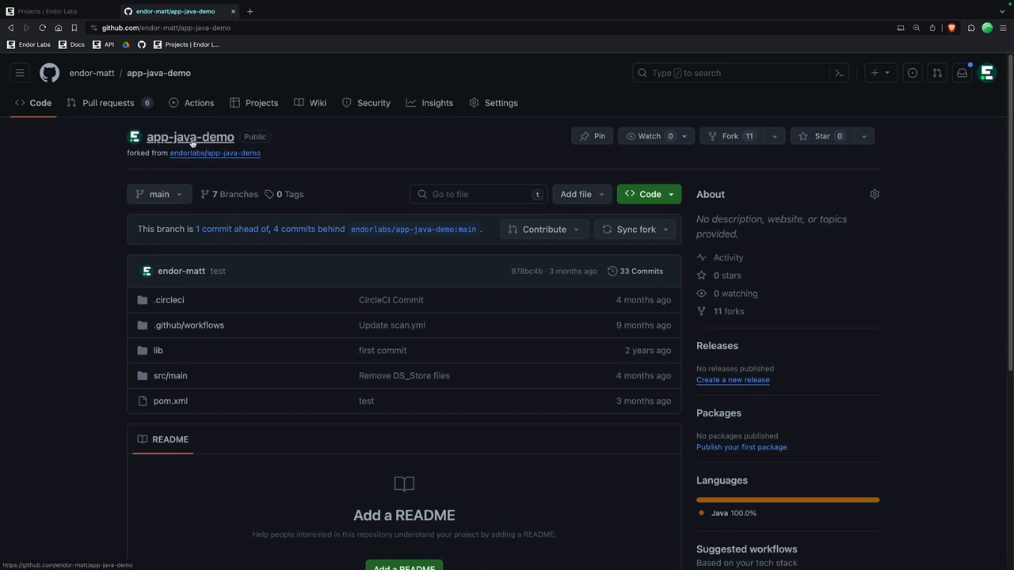
mouse_move(377, 157)
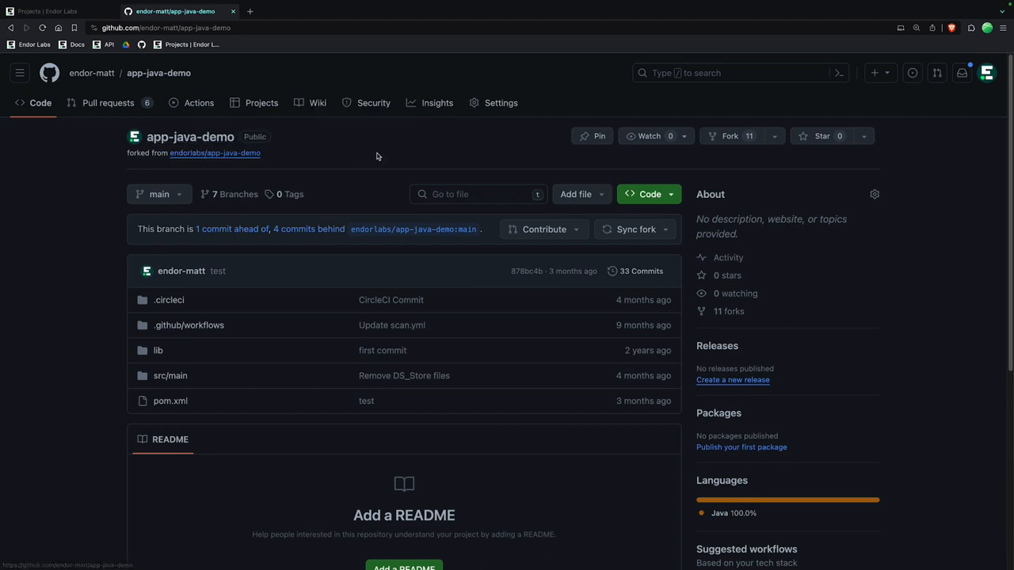
click(650, 193)
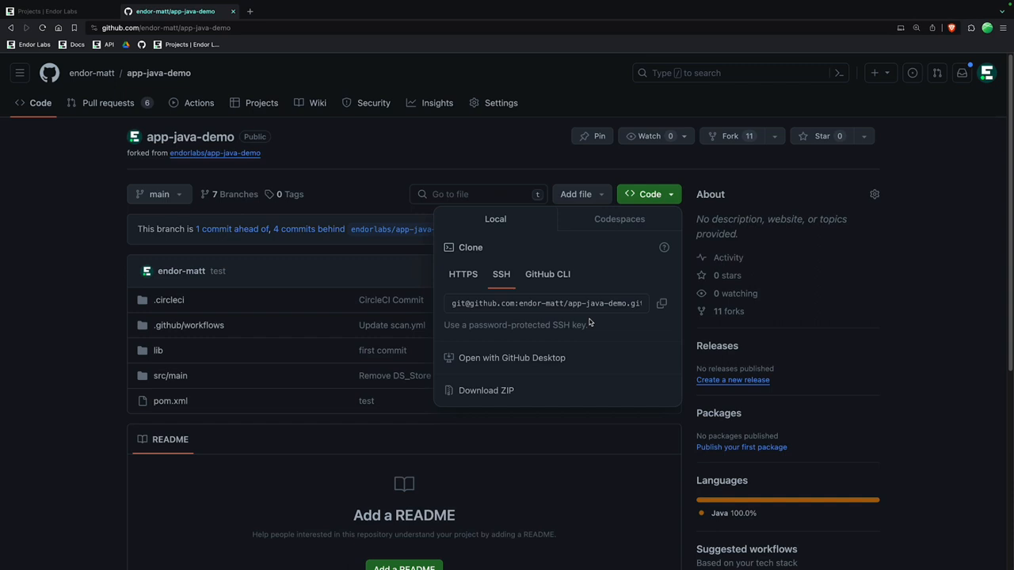
mouse_move(487, 163)
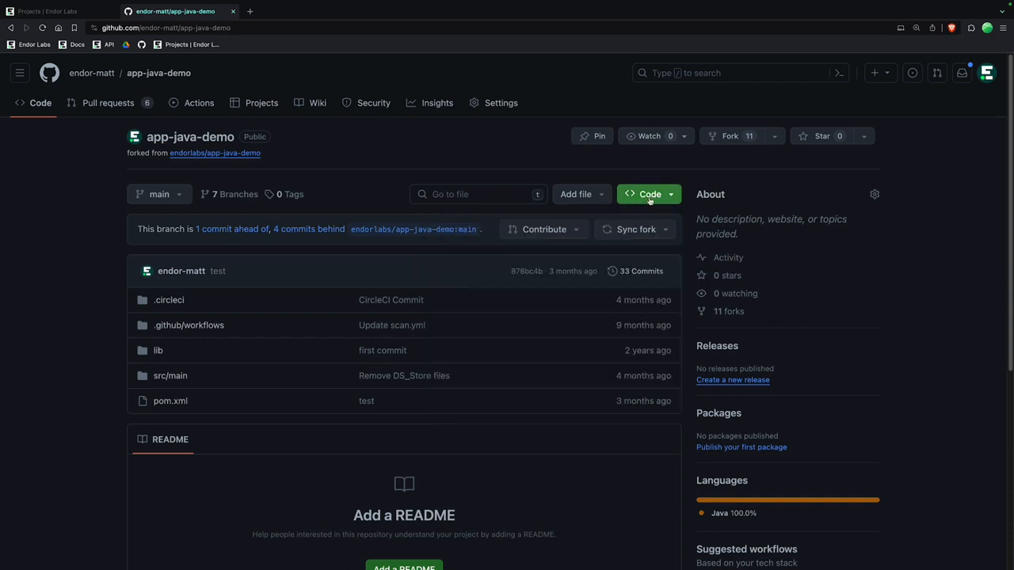
click(649, 193)
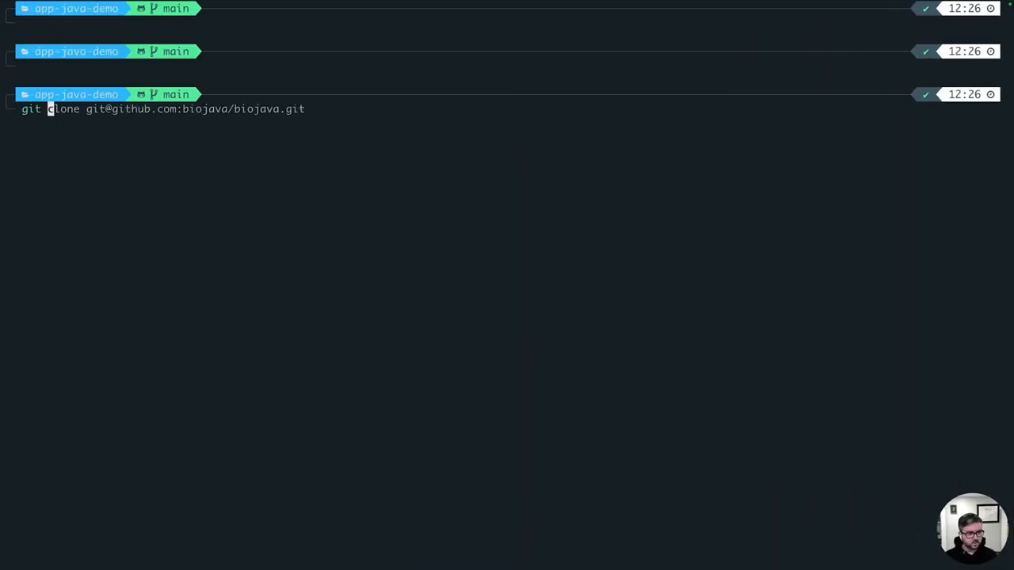
text(git@github.com:endor-matt/app-java-demo.git)
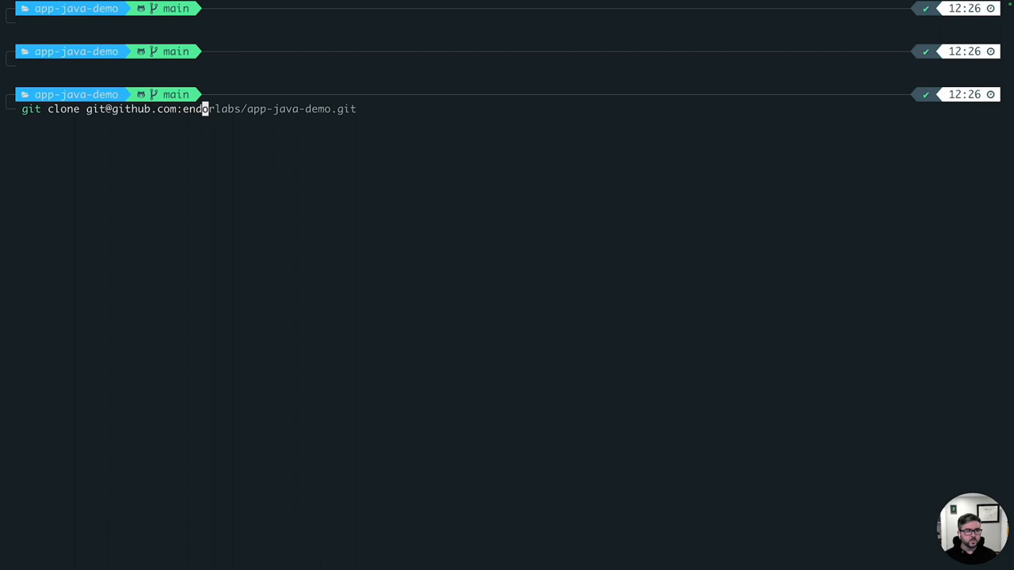
text(git clone git@github.com:biojava/biojava.git)
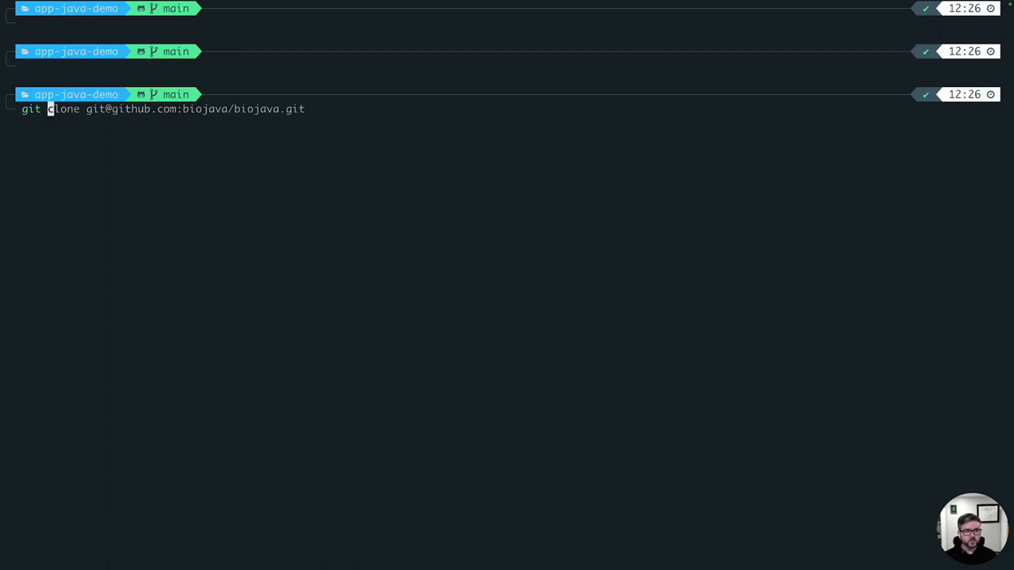
key(ctrl+c)
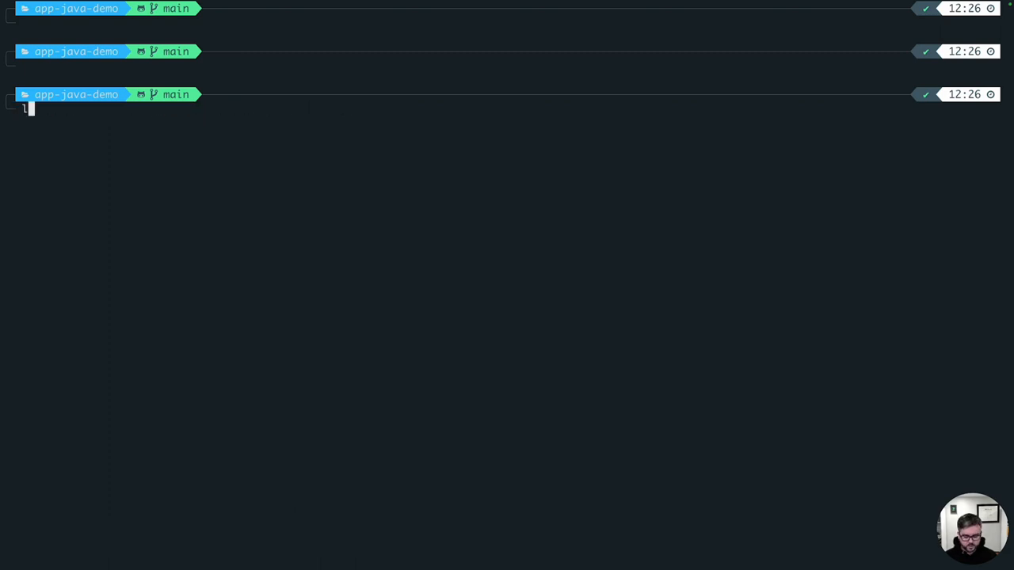
key(Return)
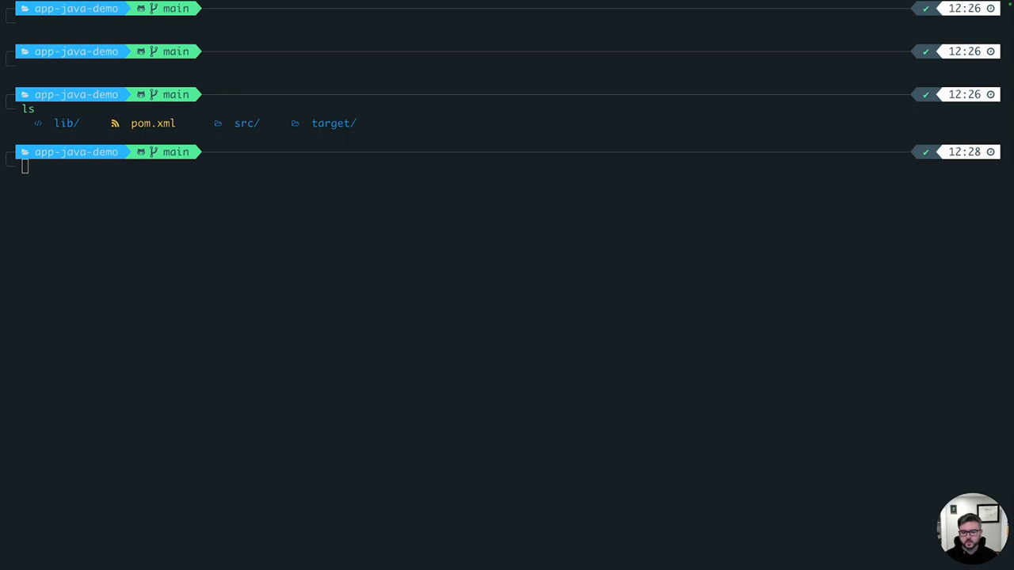
mouse_move(377, 309)
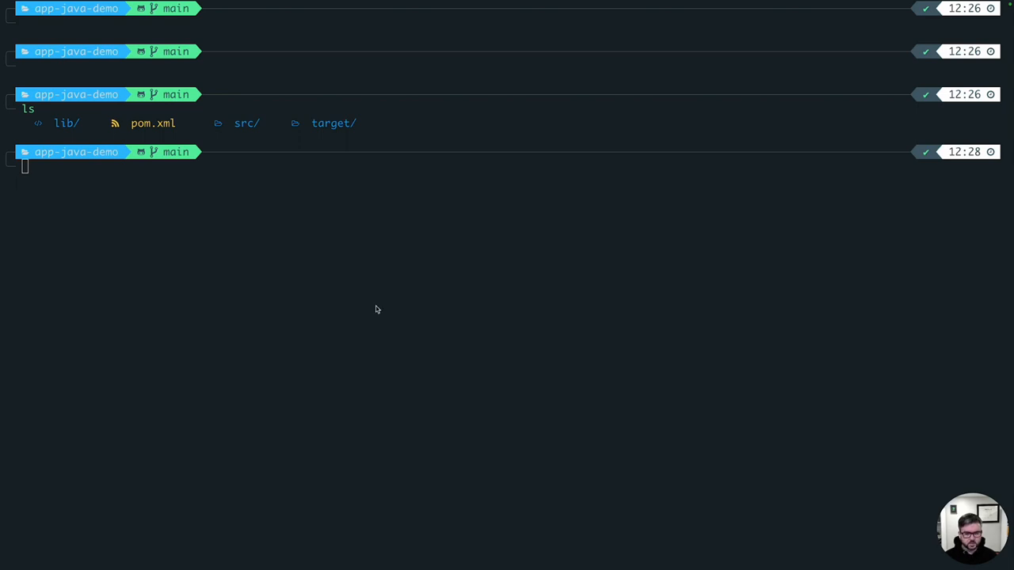
Step: Run mvn dependency:tree to print app-java-demo's Maven dependency tree
text(mvn dependency:tree)
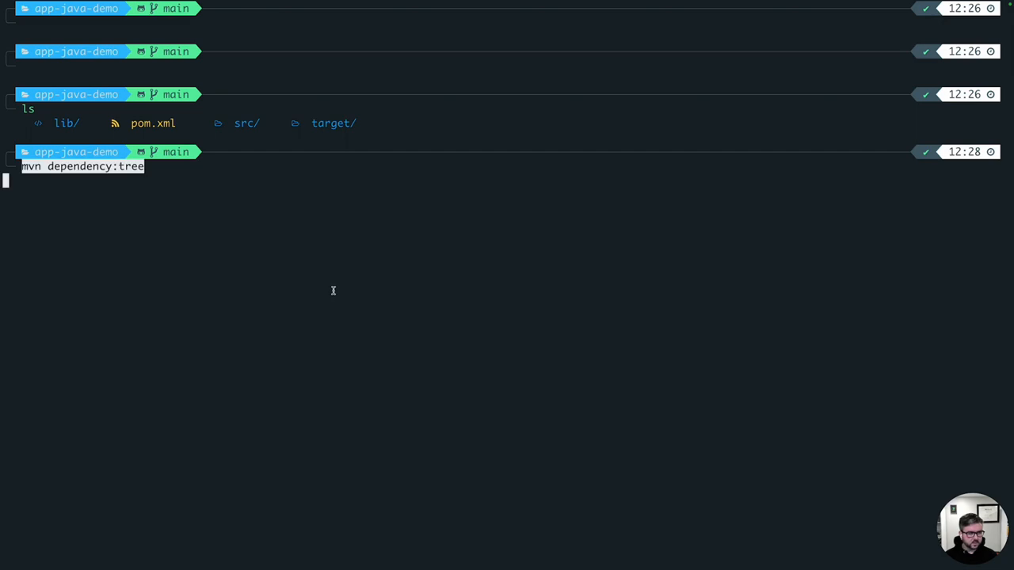
key(Return)
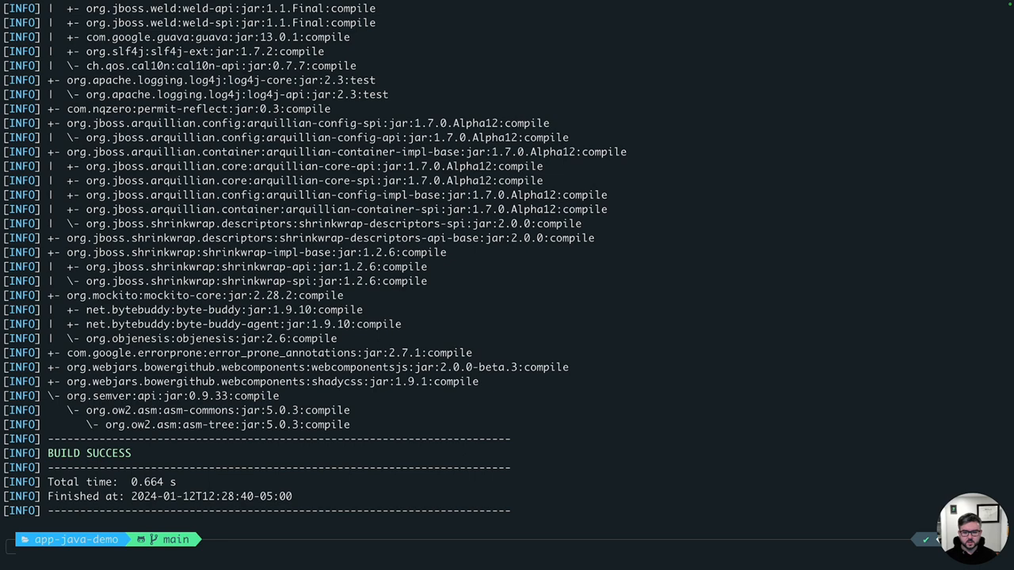
mouse_move(25, 553)
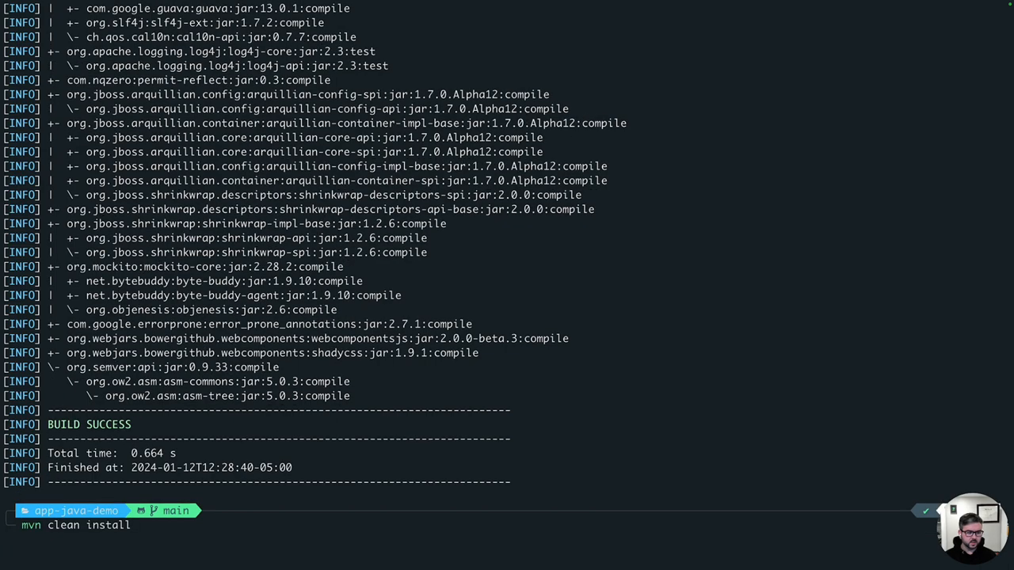
Step: Run mvn clean install to BUILD SUCCESS, then clear the terminal
key(Return)
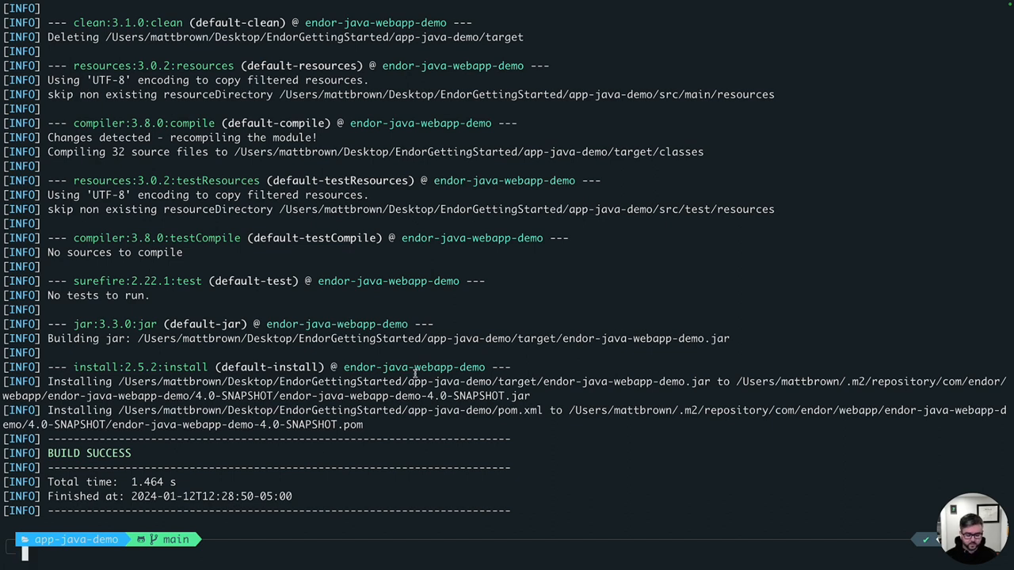
text(clear)
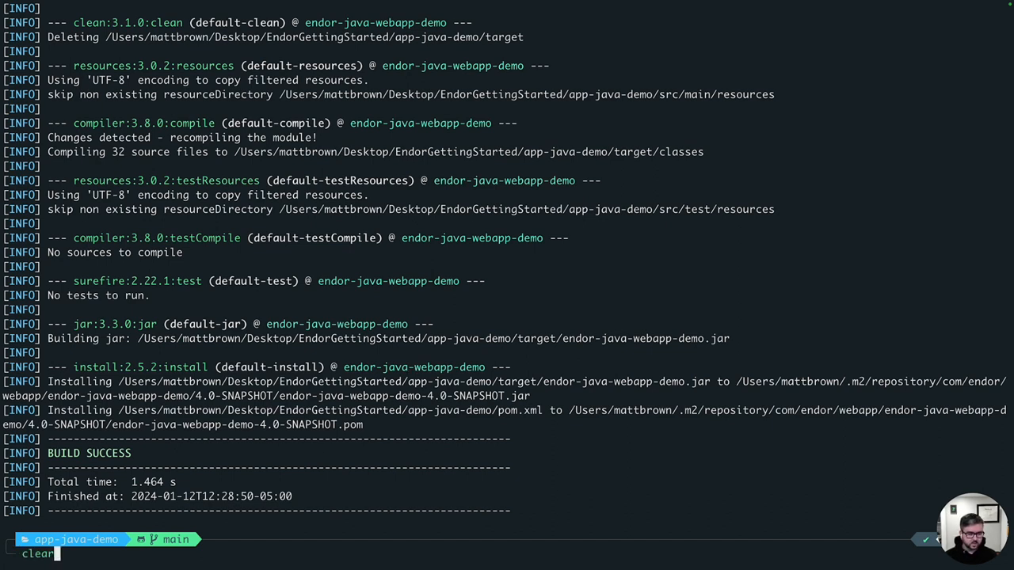
key(Return)
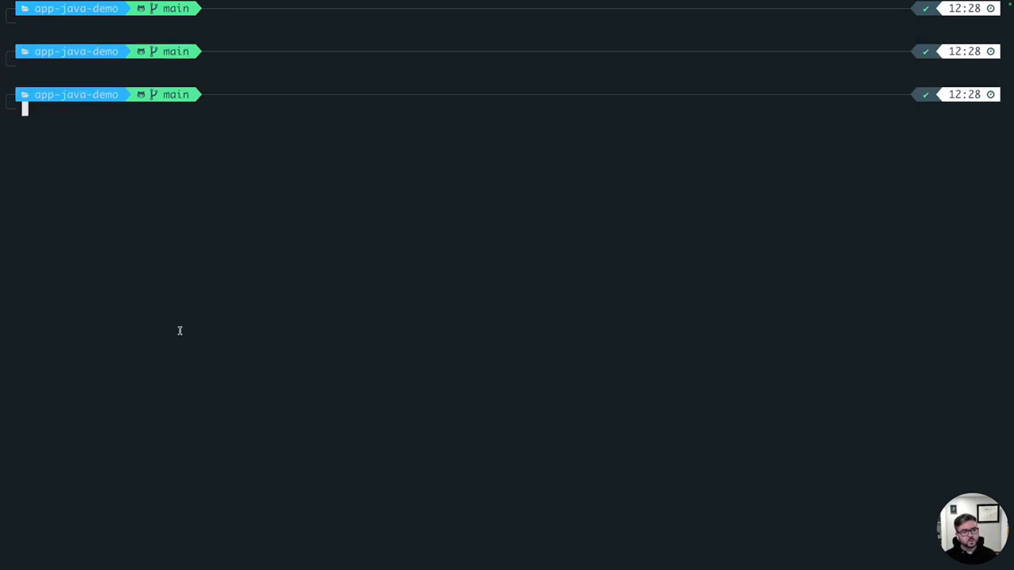
mouse_move(169, 332)
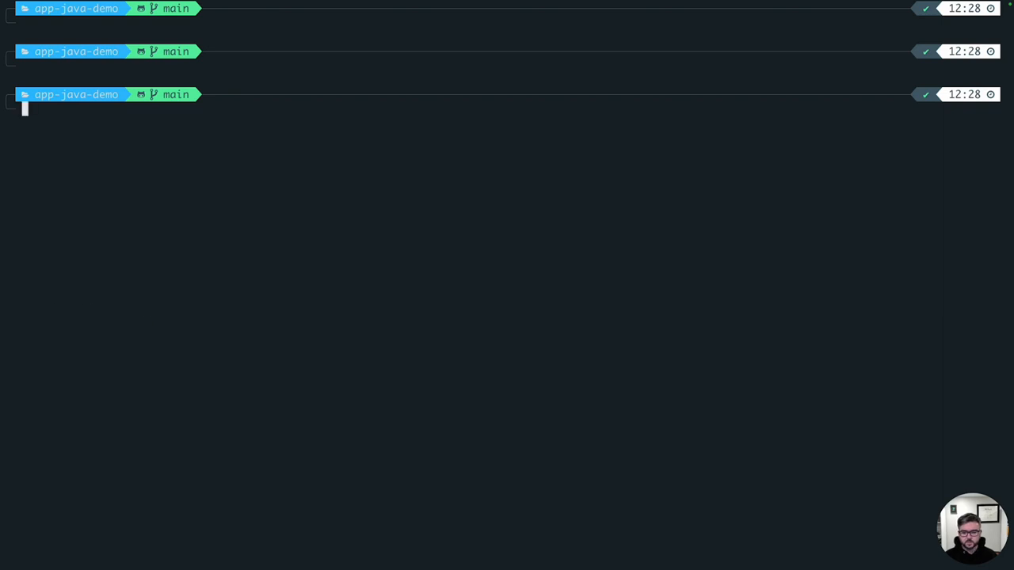
mouse_move(209, 285)
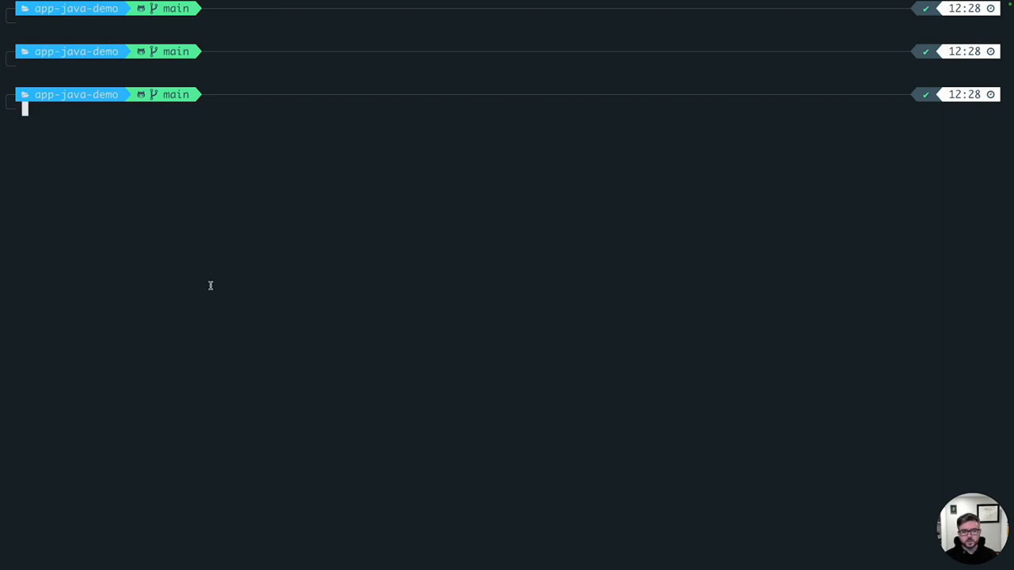
mouse_move(221, 284)
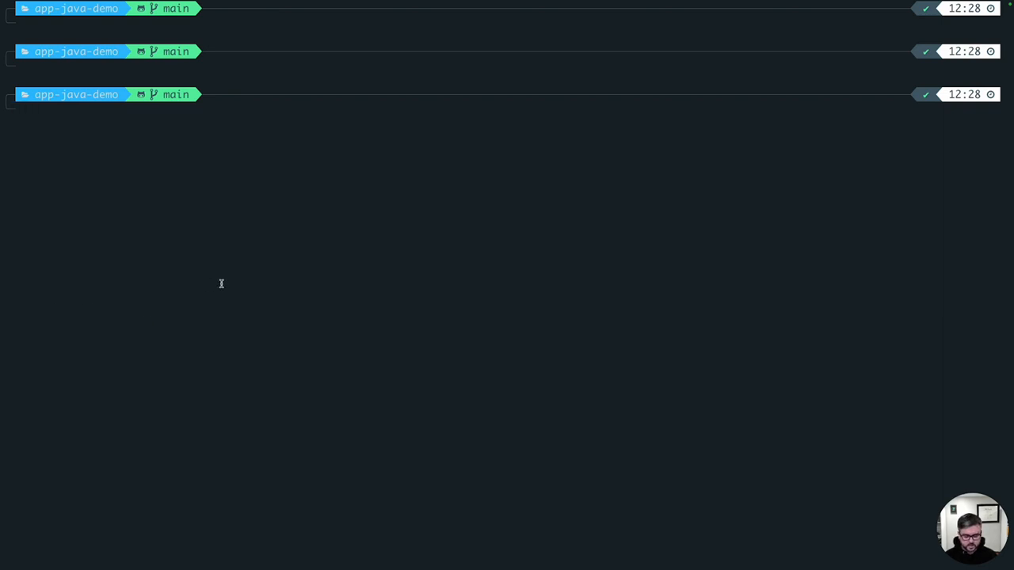
Step: Run endorctl scan on the app-java-demo repository
text(endorctl scan)
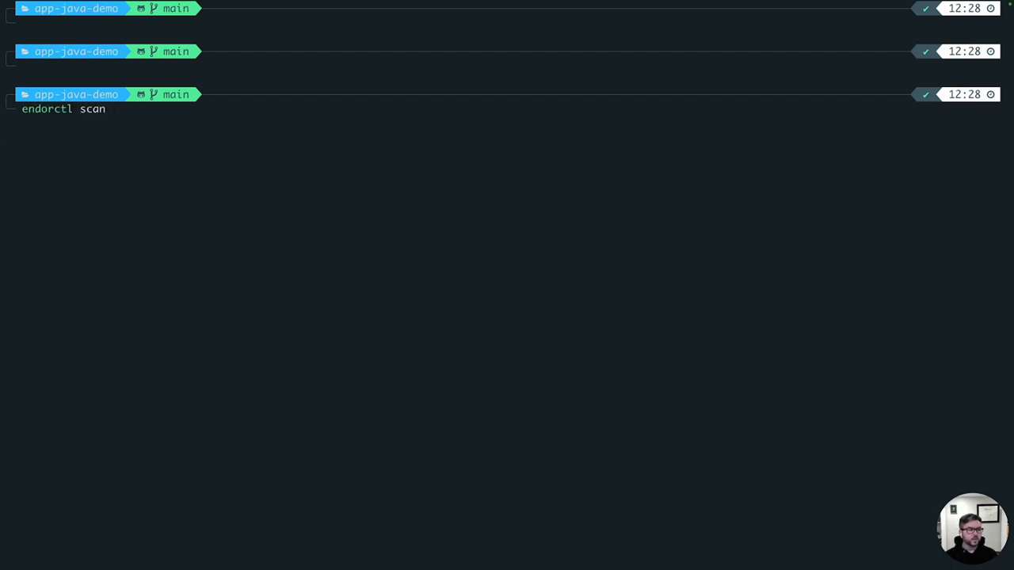
key(Return)
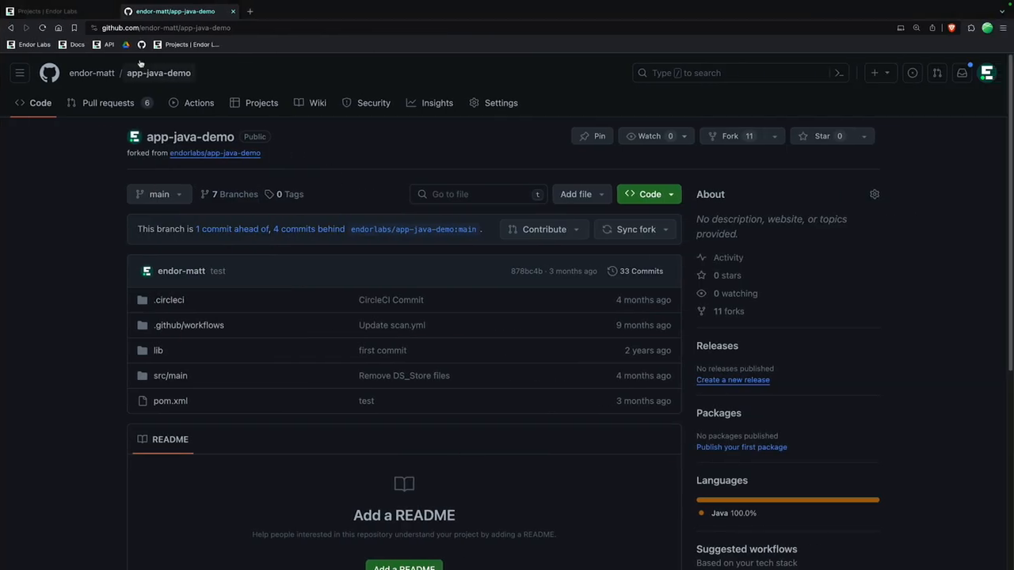
Step: Show the endorlabs/app-java-demo project's 37 findings in Endor Labs
click(51, 11)
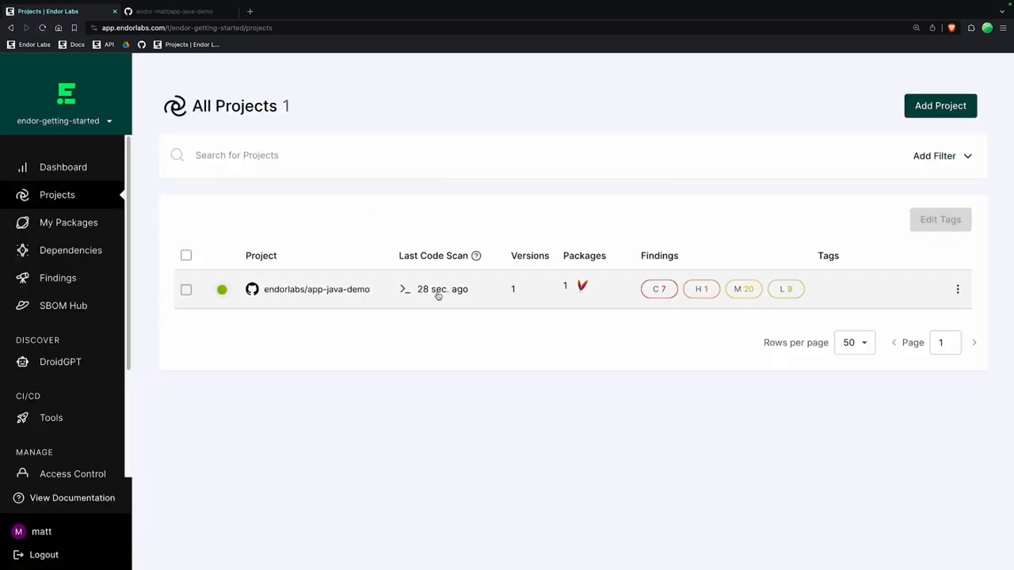
click(317, 288)
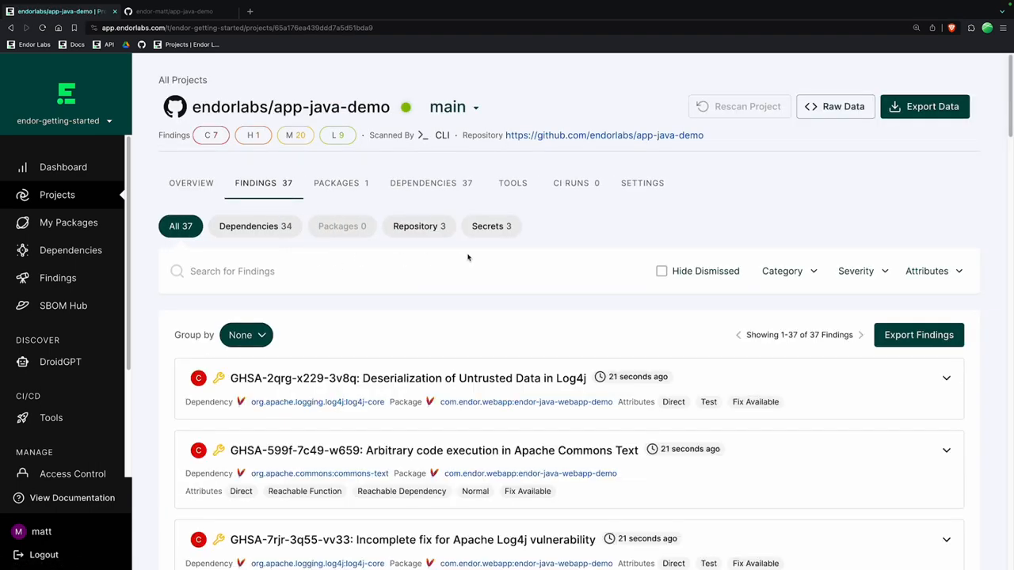
scroll(down, 3)
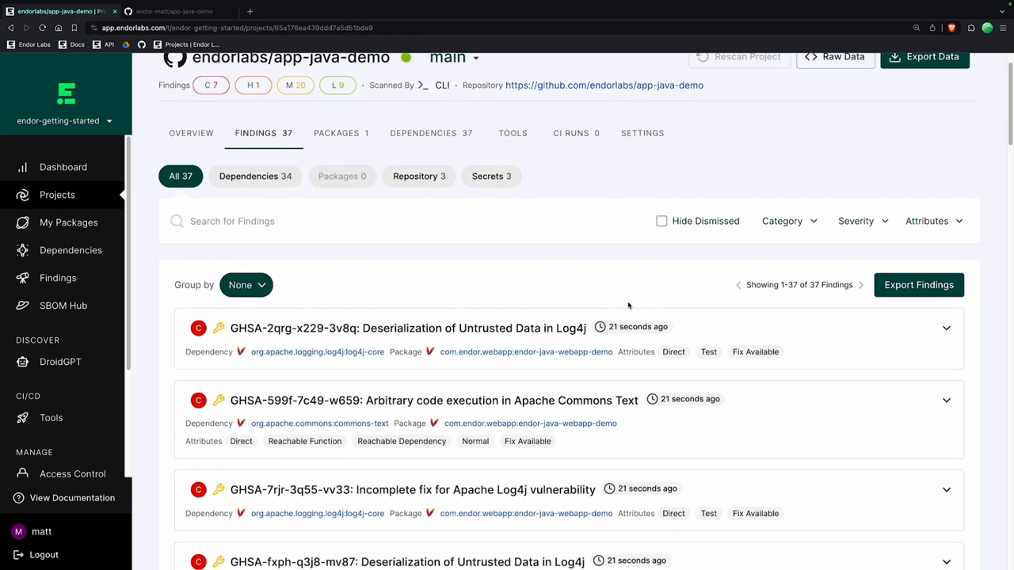
Step: Filter findings to patch available Yes, function Reachable, test dependency No, narrowing 37 to 2
click(933, 221)
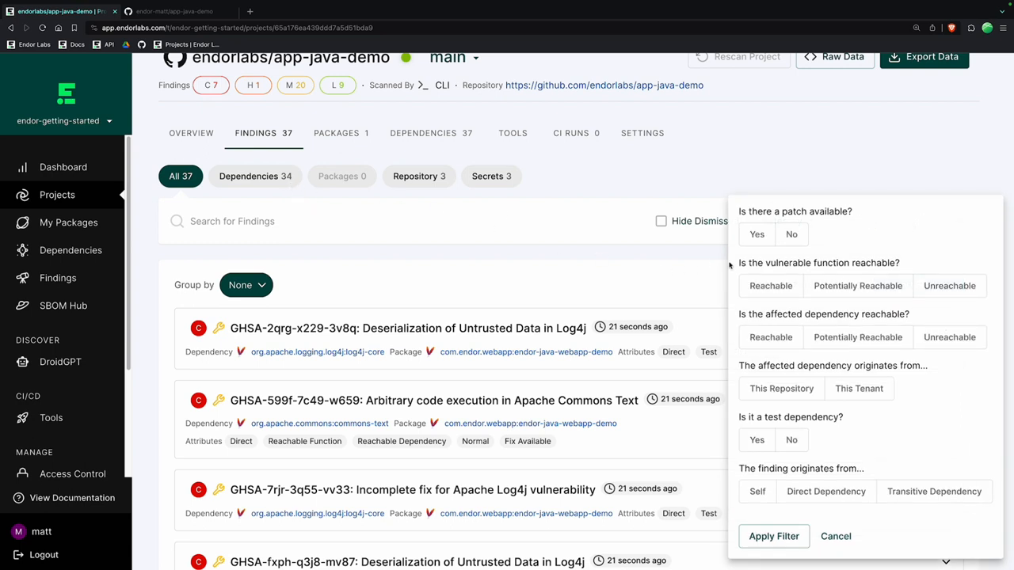
click(757, 234)
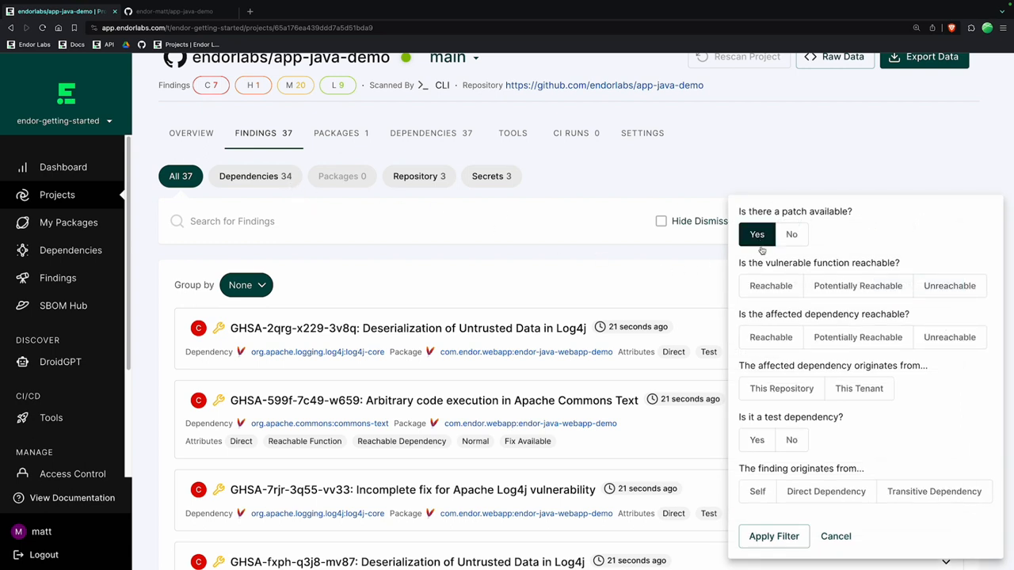
click(792, 440)
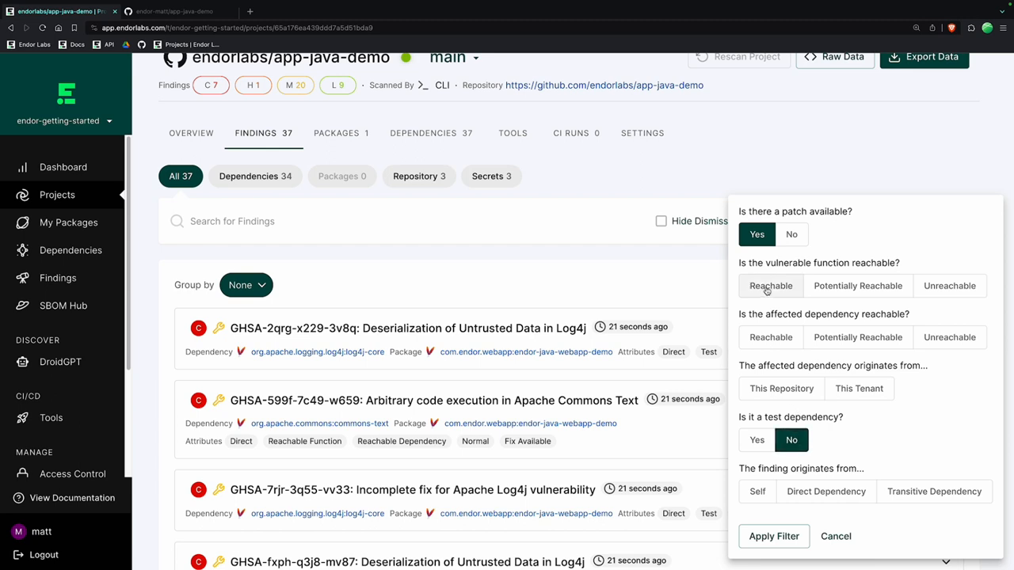
click(770, 286)
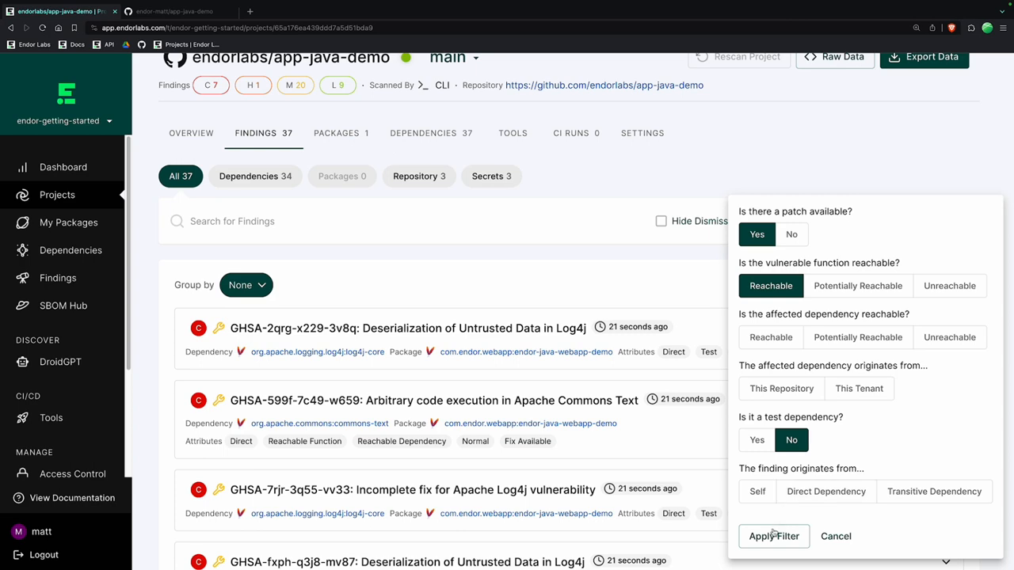
click(773, 536)
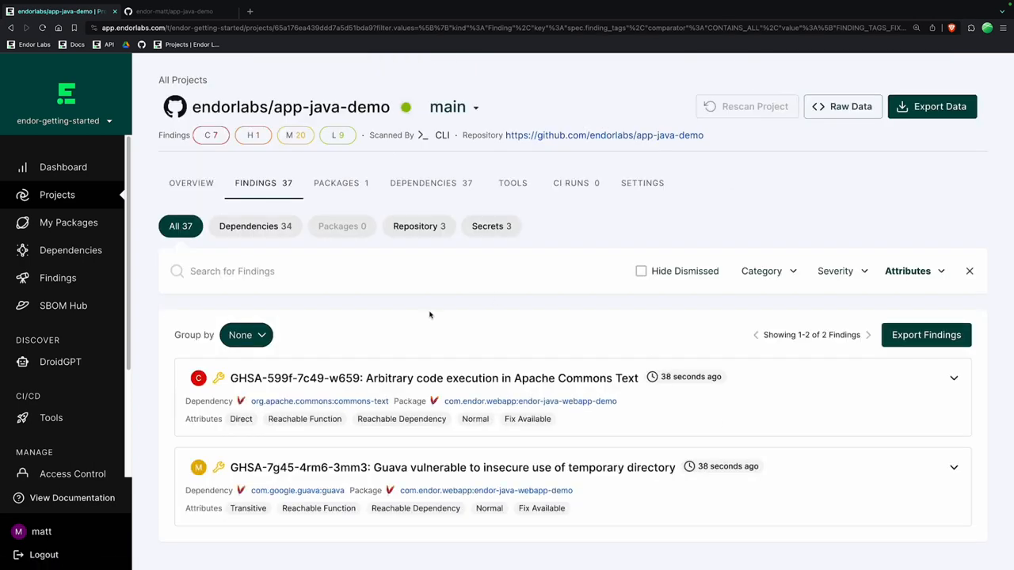
mouse_move(515, 377)
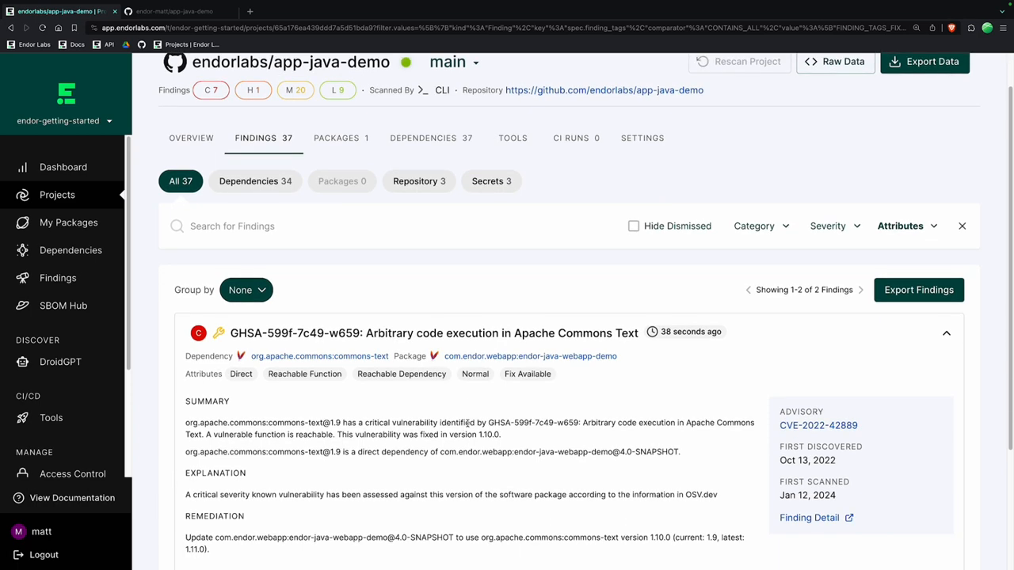
Step: View the call paths for the Apache Commons Text arbitrary code execution finding
scroll(down, 3)
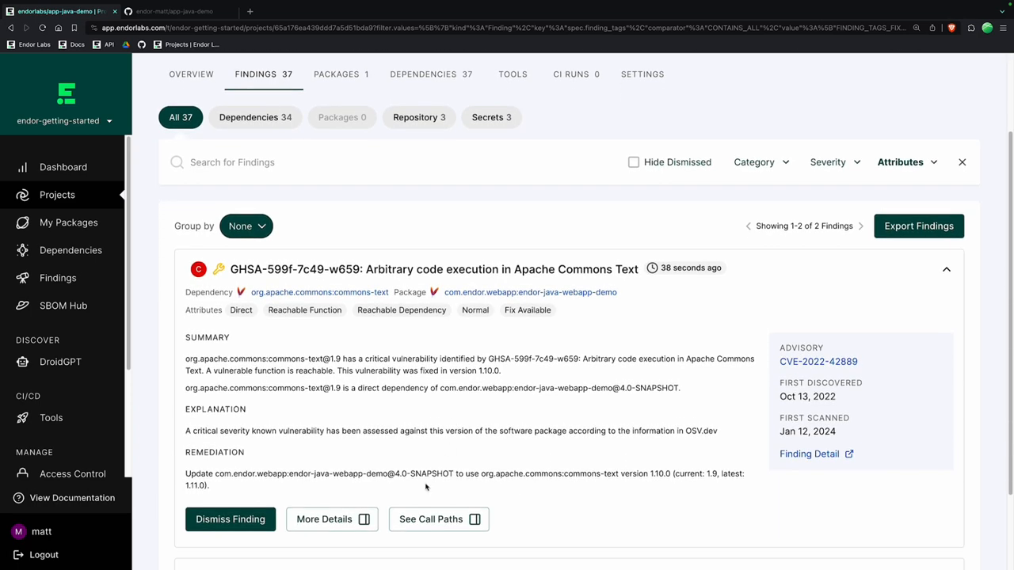
click(431, 519)
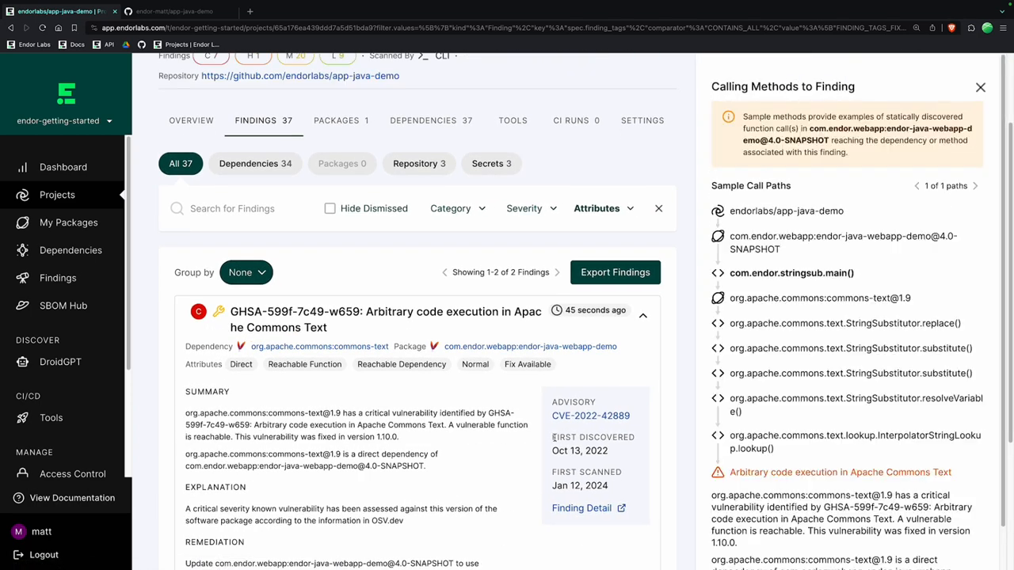